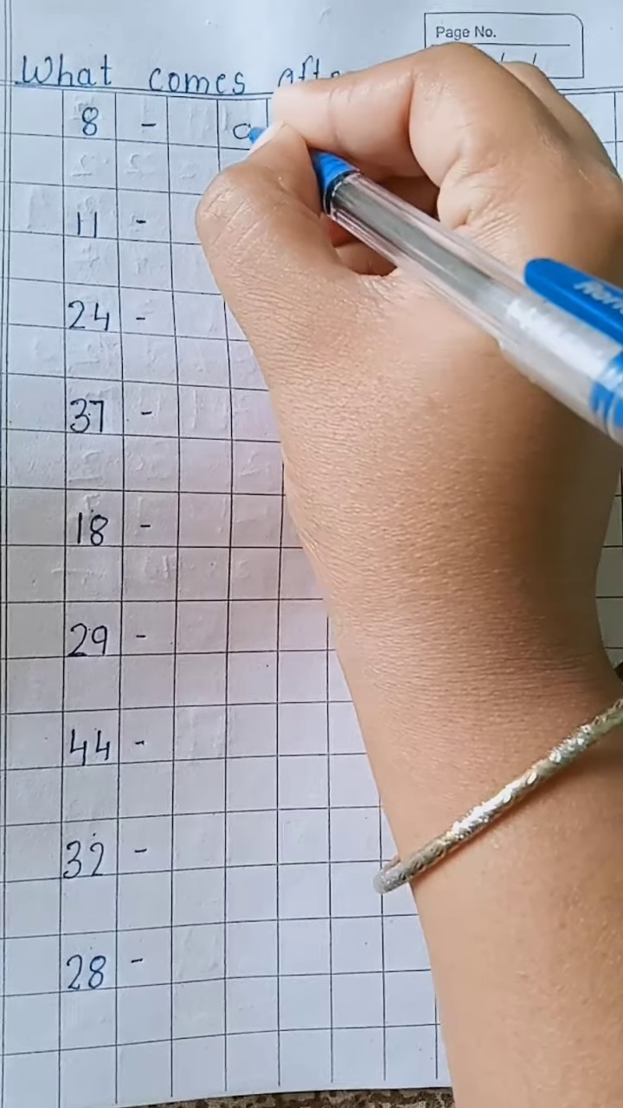
type("9")
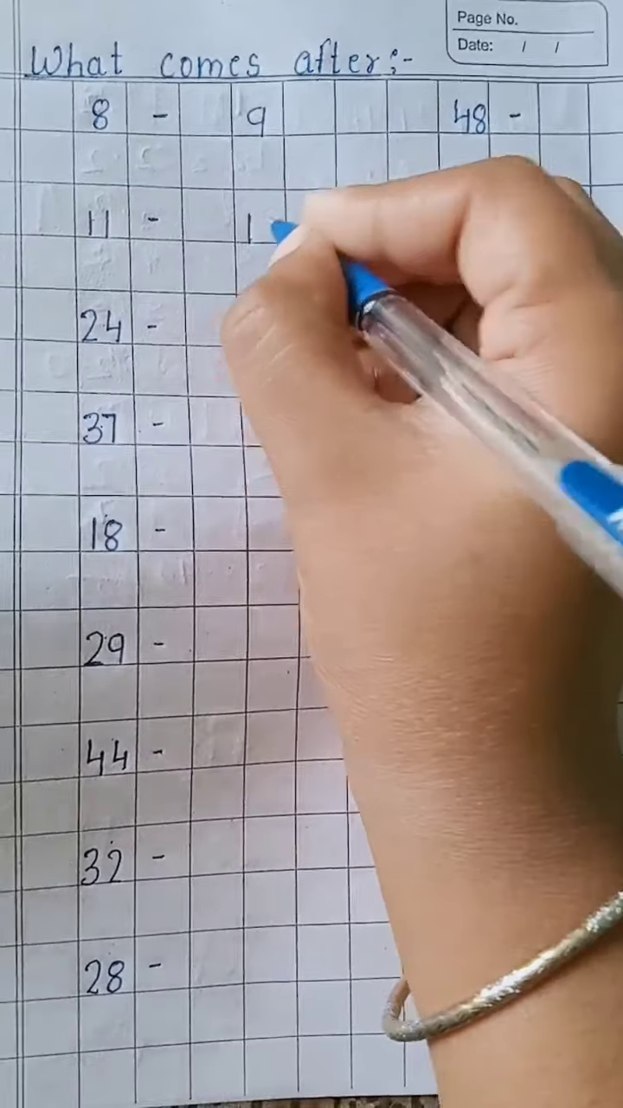
type("12")
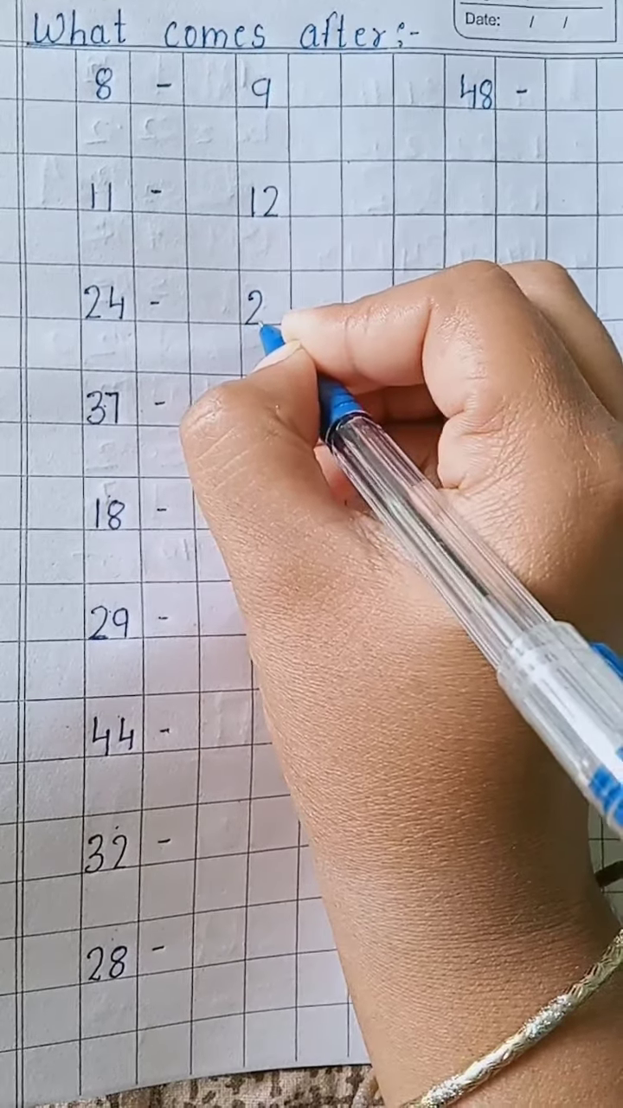
type("25")
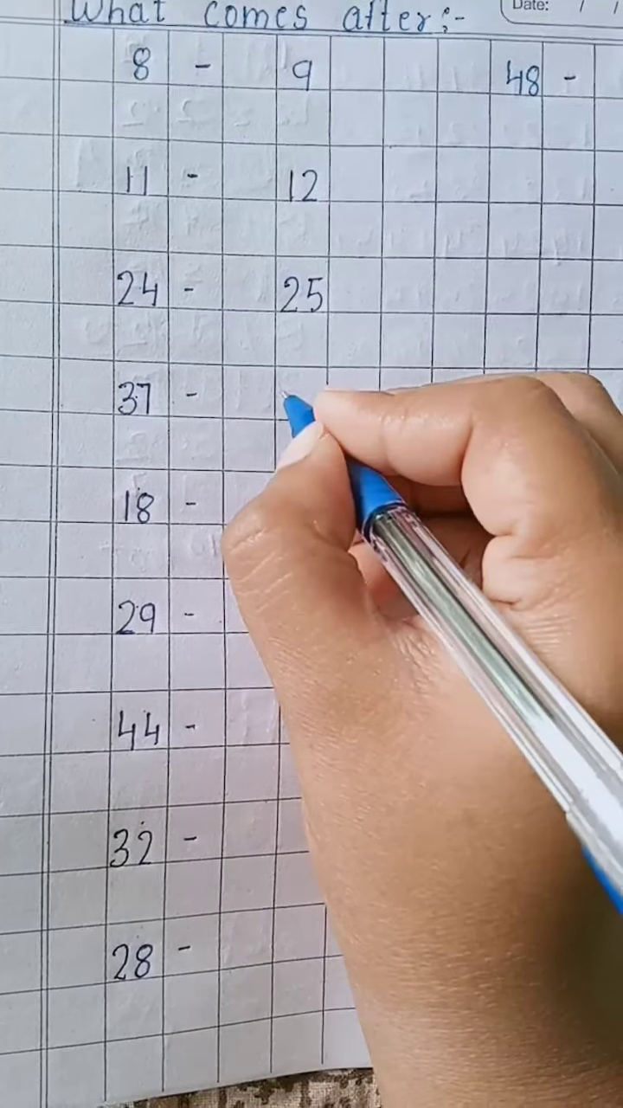
type("3")
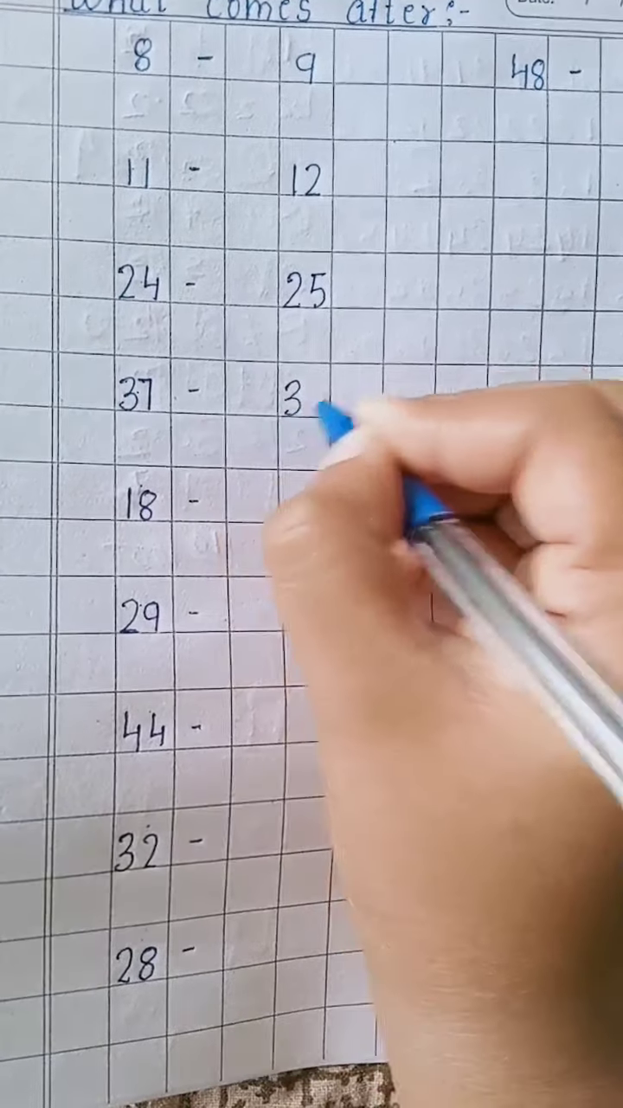
type("35")
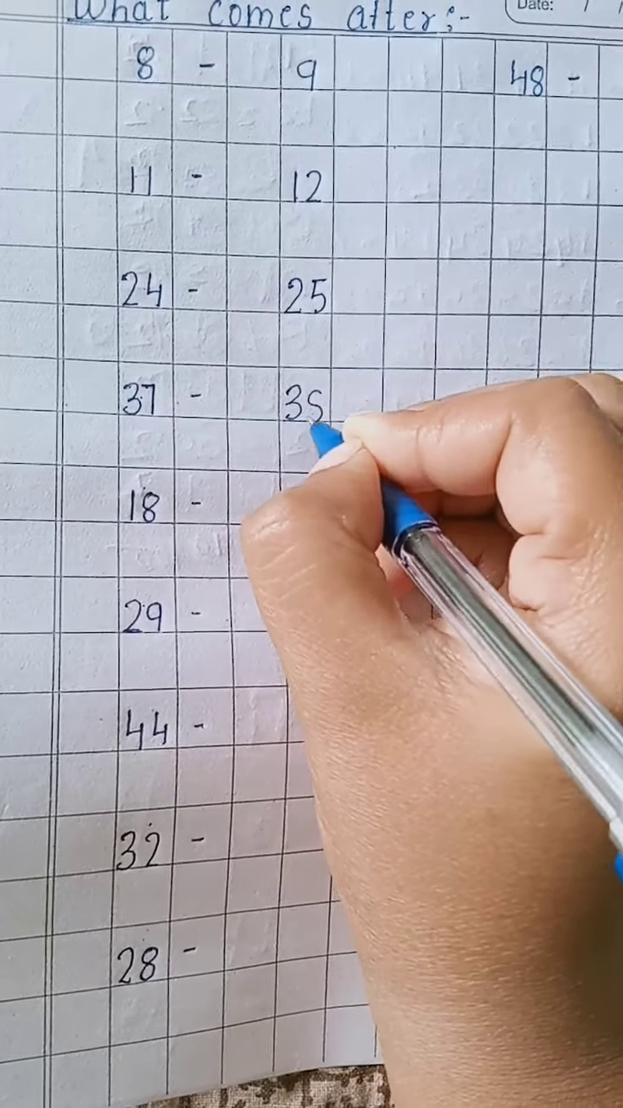
type("38")
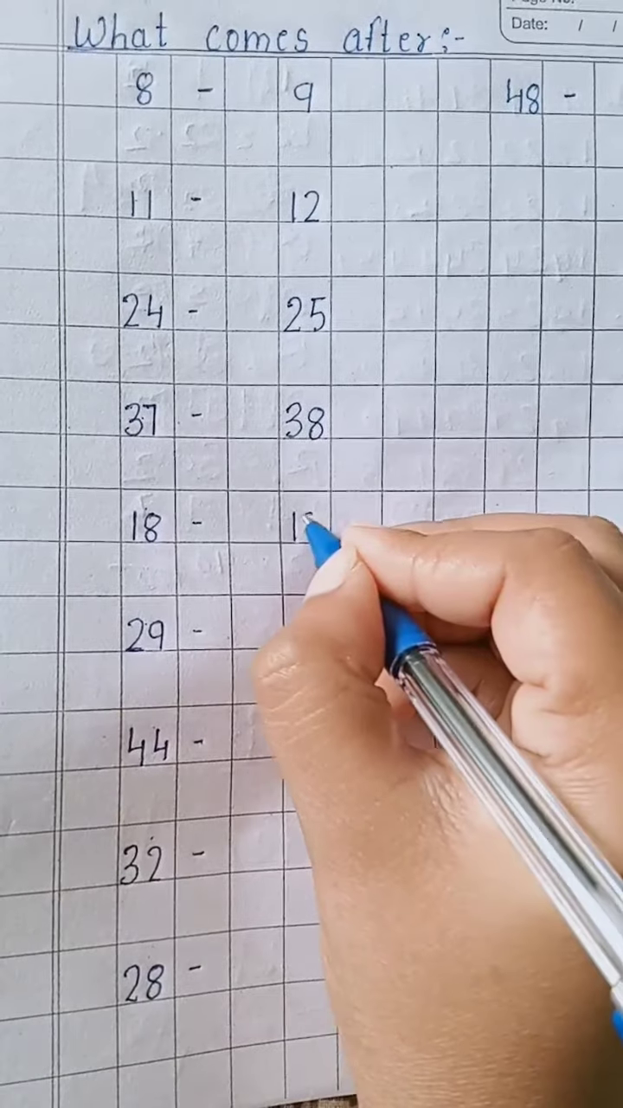
type("19")
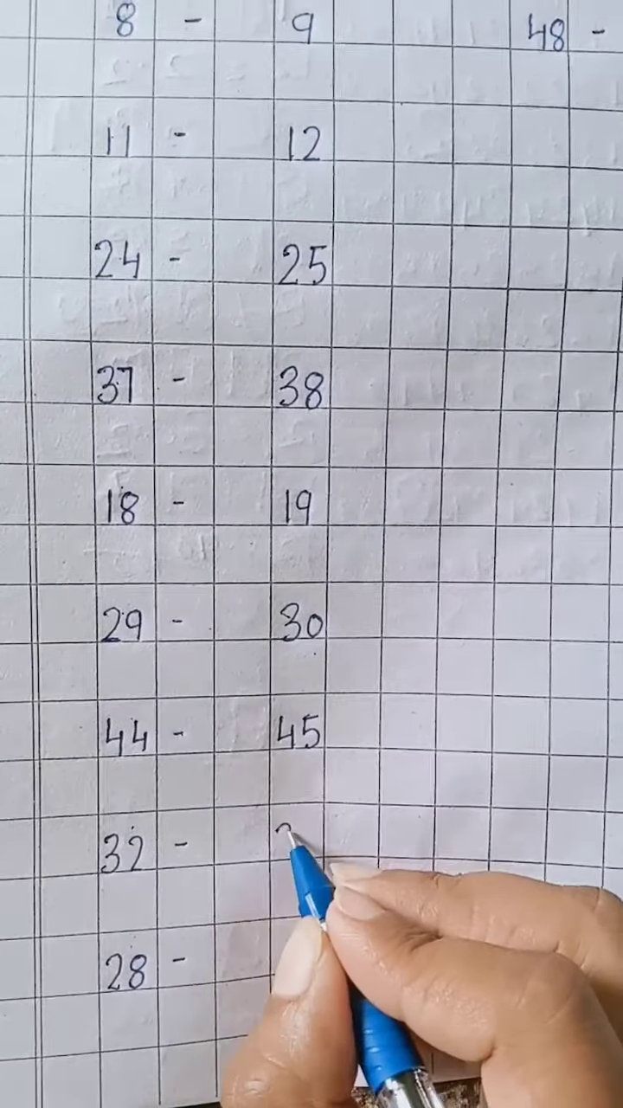
type("33")
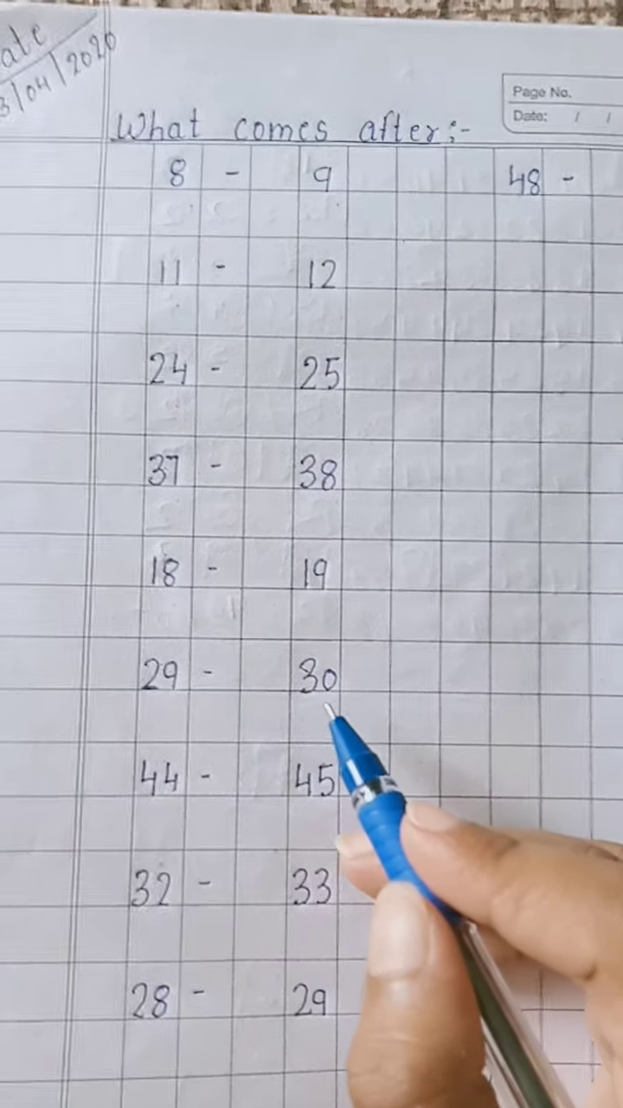
mouse_move(173, 865)
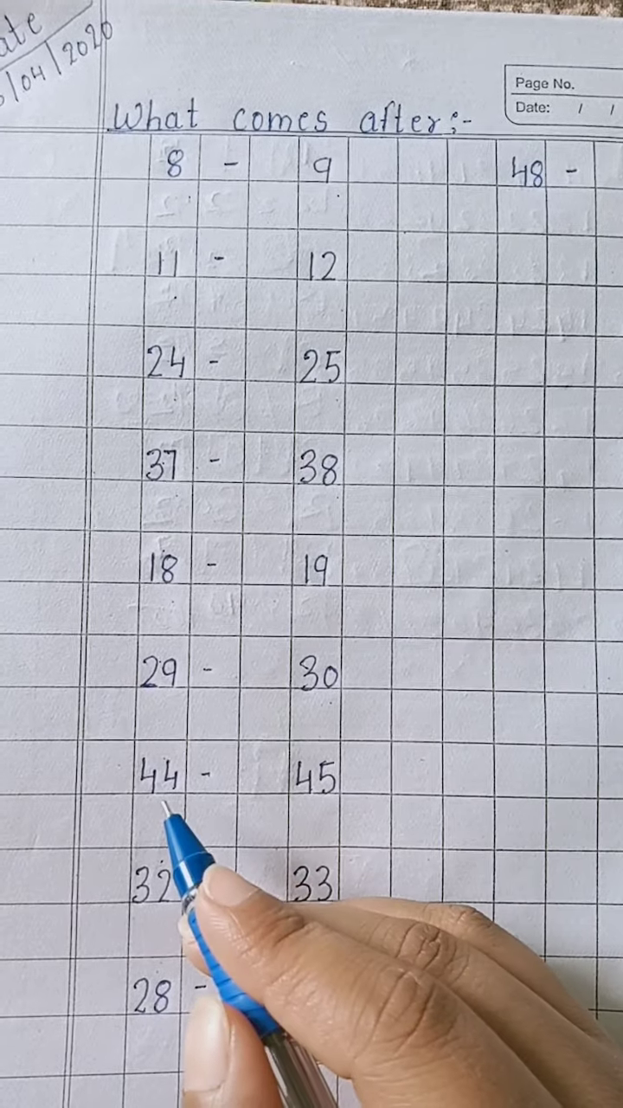